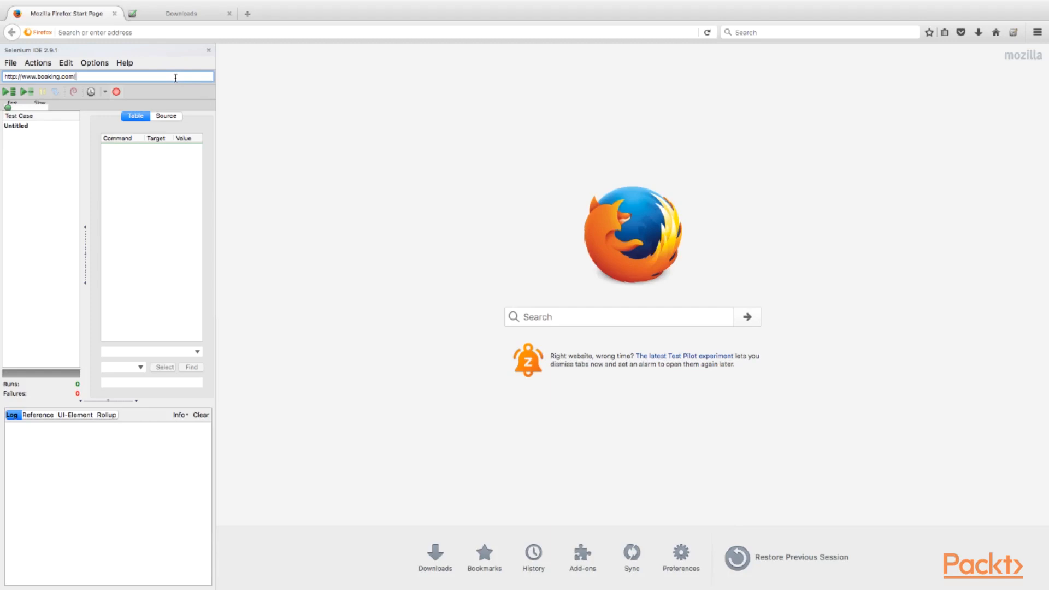
{"action": "mouse_move", "coordinate": [172, 72]}
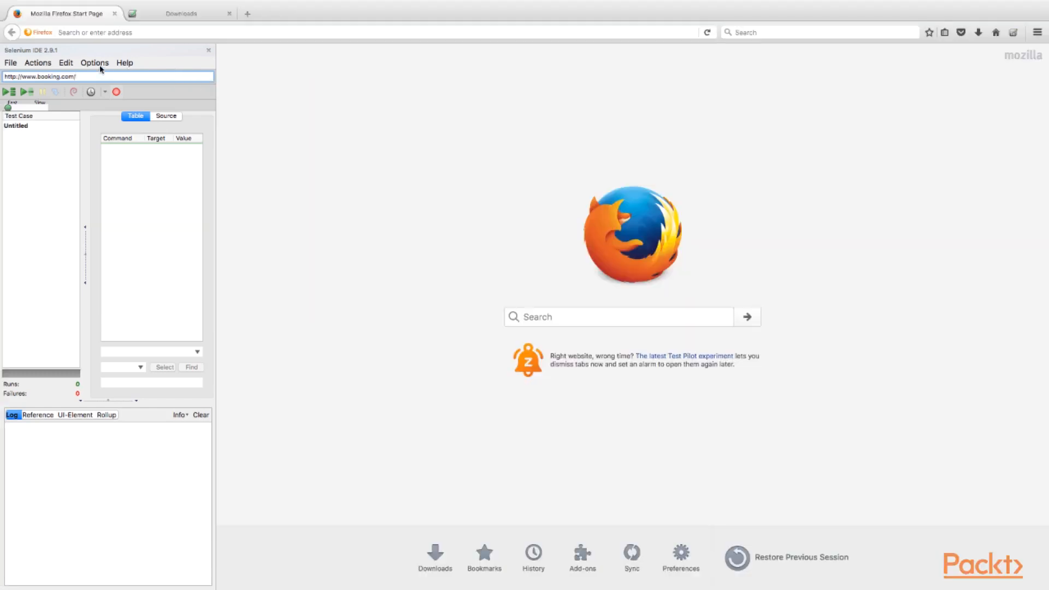
- Set Selenium IDE's clipboard format to C# / NUnit / WebDriver from the Options menu
{"action": "left_click", "coordinate": [94, 62]}
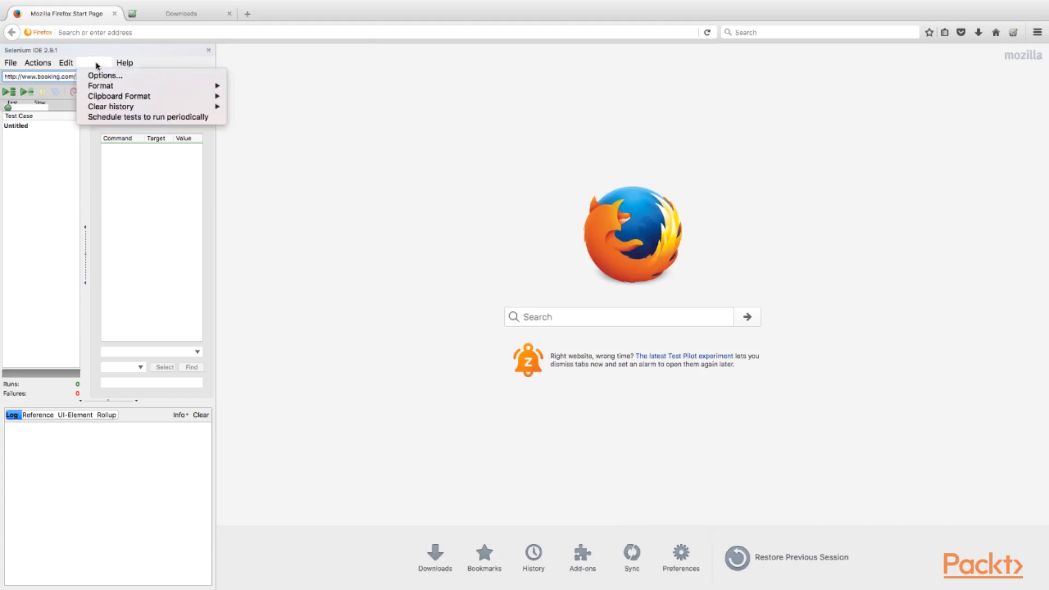
{"action": "mouse_move", "coordinate": [105, 75]}
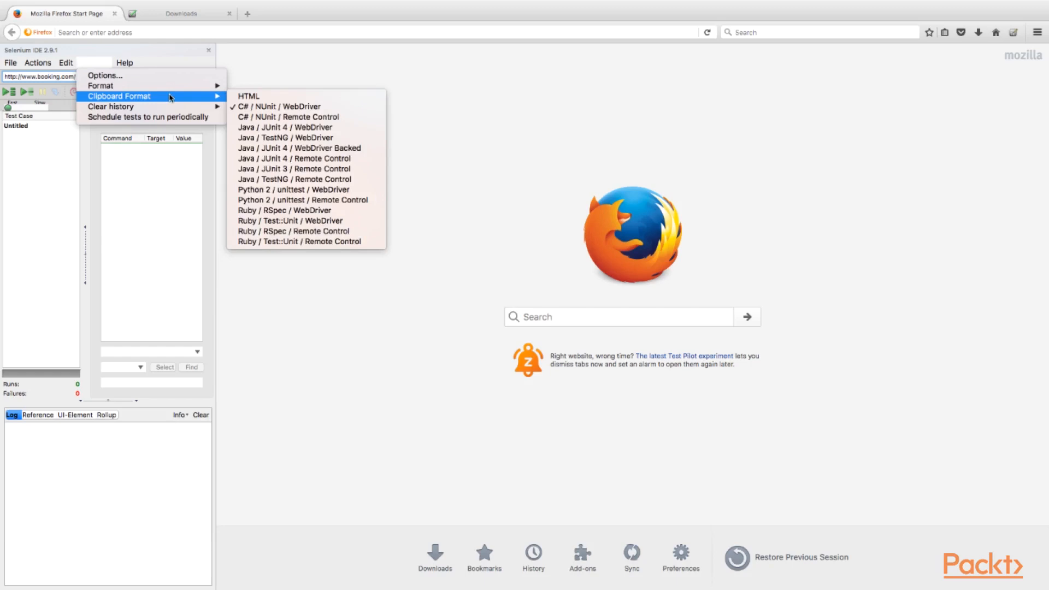
{"action": "mouse_move", "coordinate": [288, 106]}
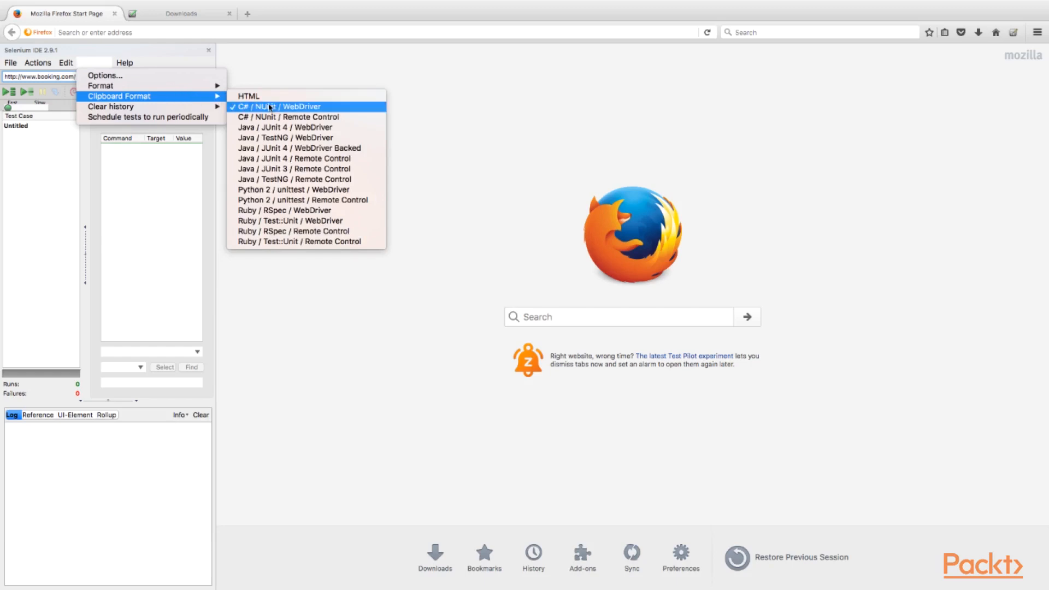
{"action": "left_click", "coordinate": [271, 106]}
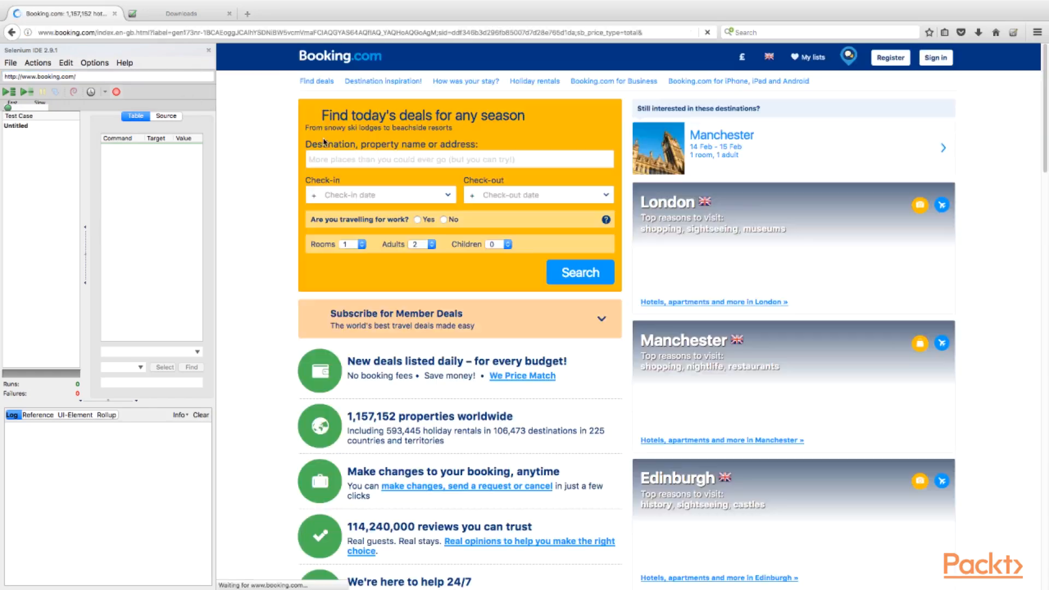
- Record entering London, marking the trip as not for work and choosing the adults count
{"action": "type", "text": "London"}
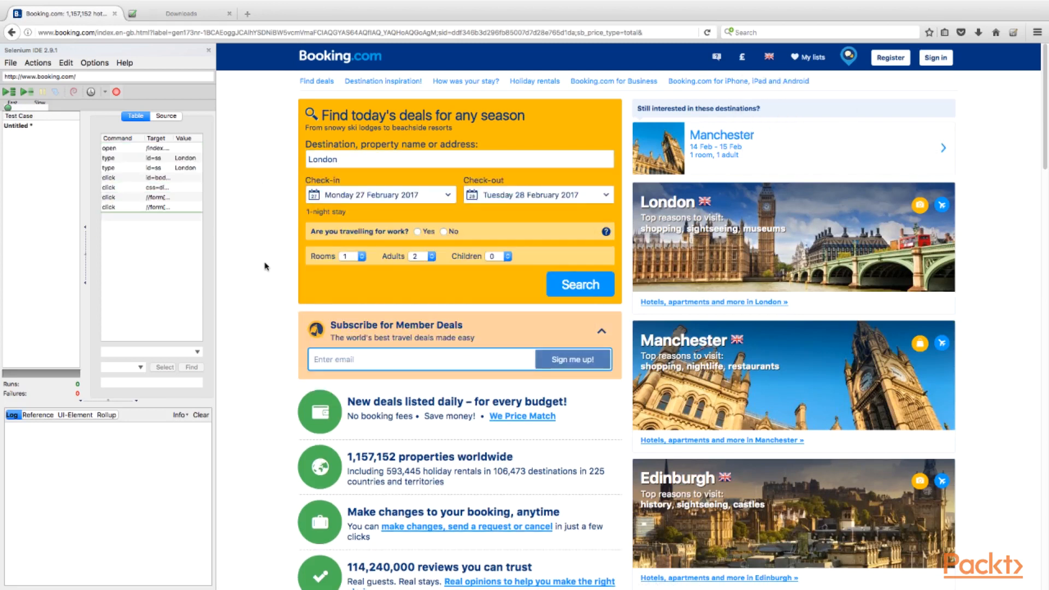
{"action": "left_click", "coordinate": [443, 232]}
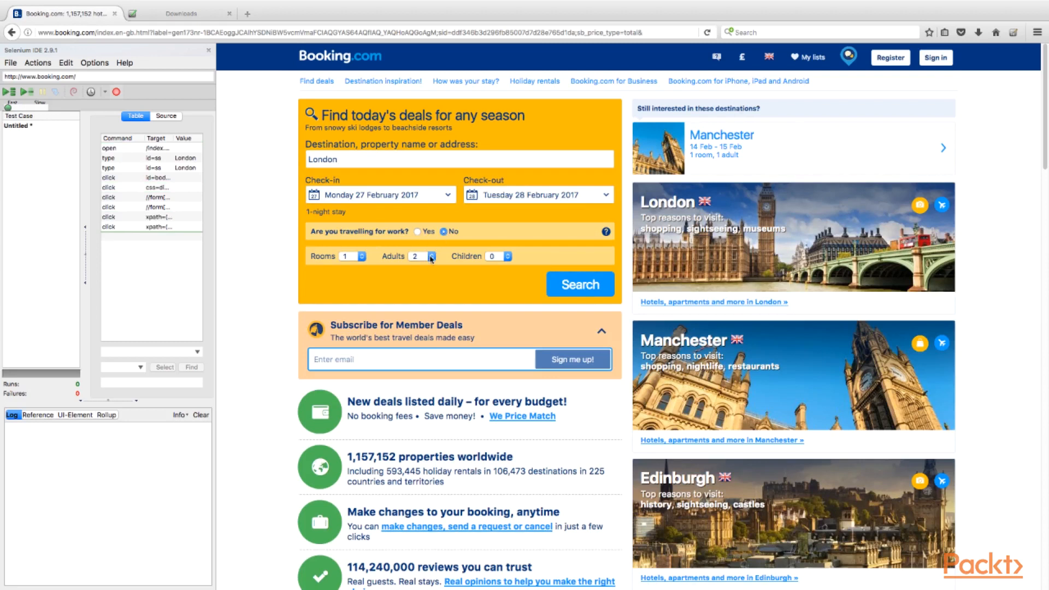
{"action": "left_click", "coordinate": [422, 256]}
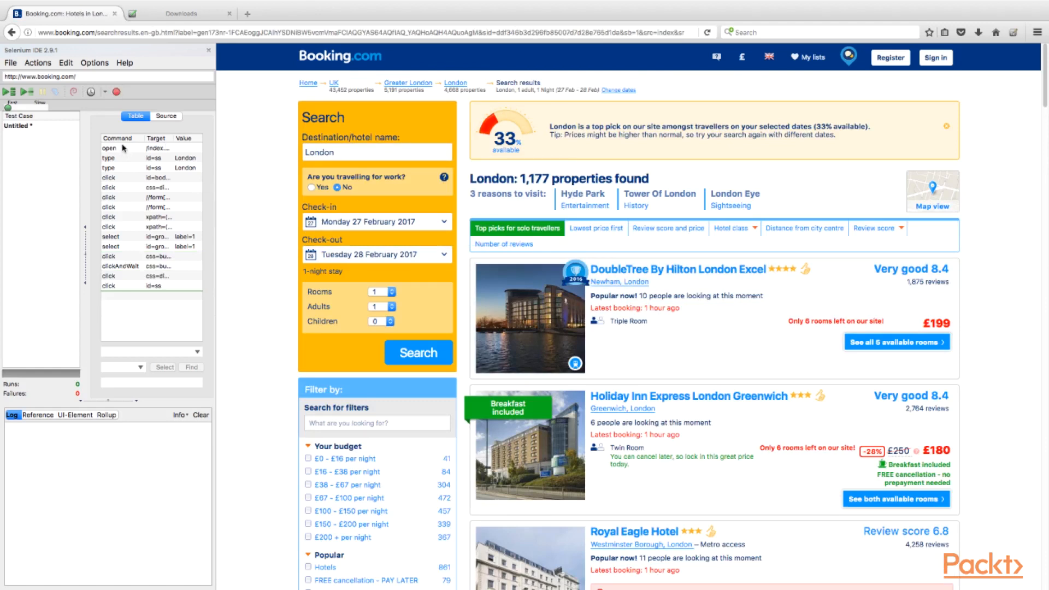
- Select the recorded commands and bring up their context menu to copy them as code
{"action": "left_click", "coordinate": [110, 148]}
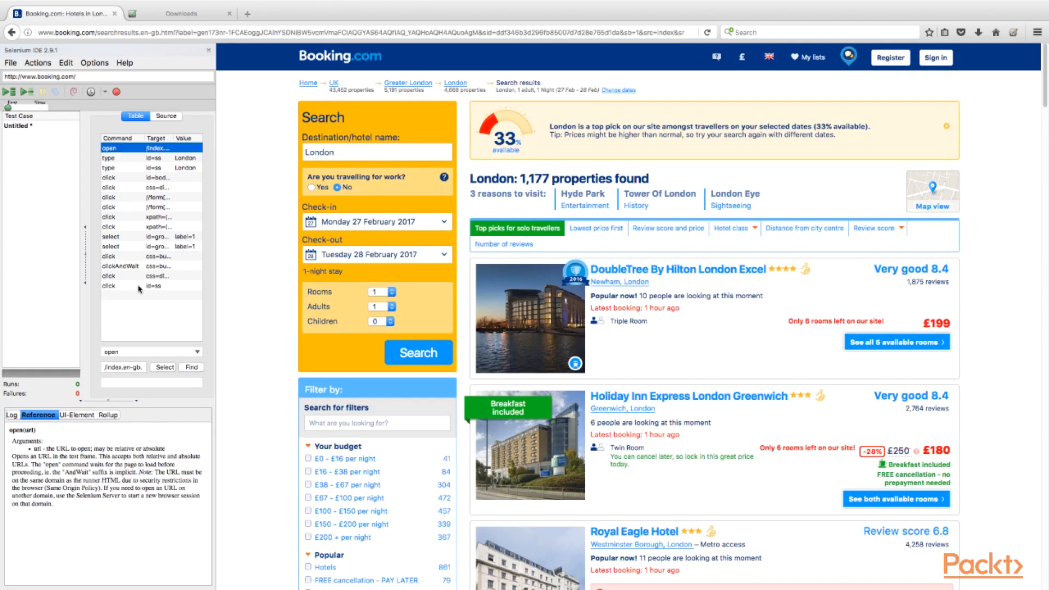
{"action": "right_click", "coordinate": [118, 285]}
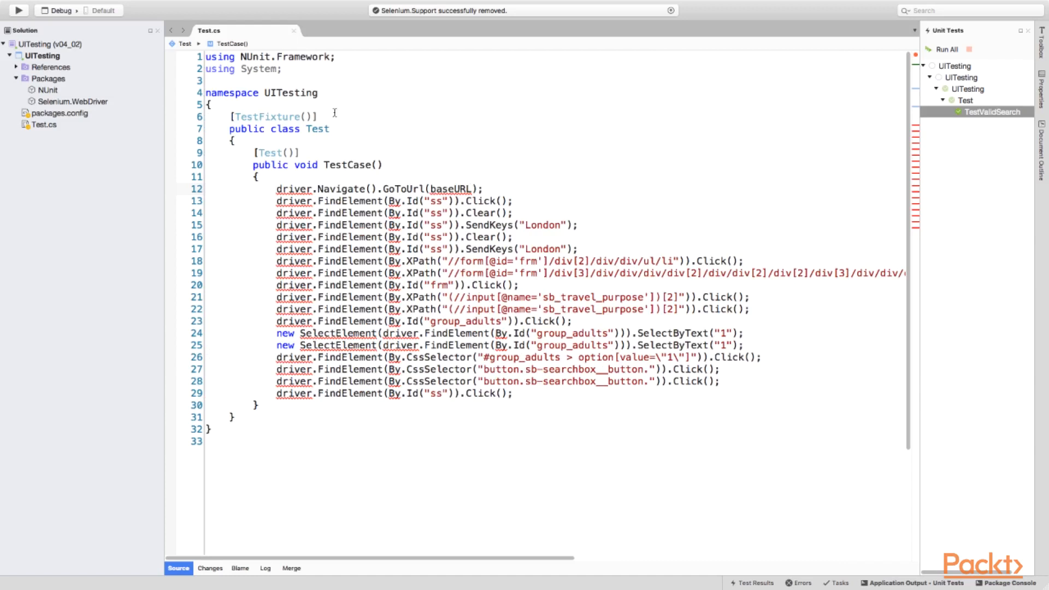
{"action": "mouse_move", "coordinate": [309, 69]}
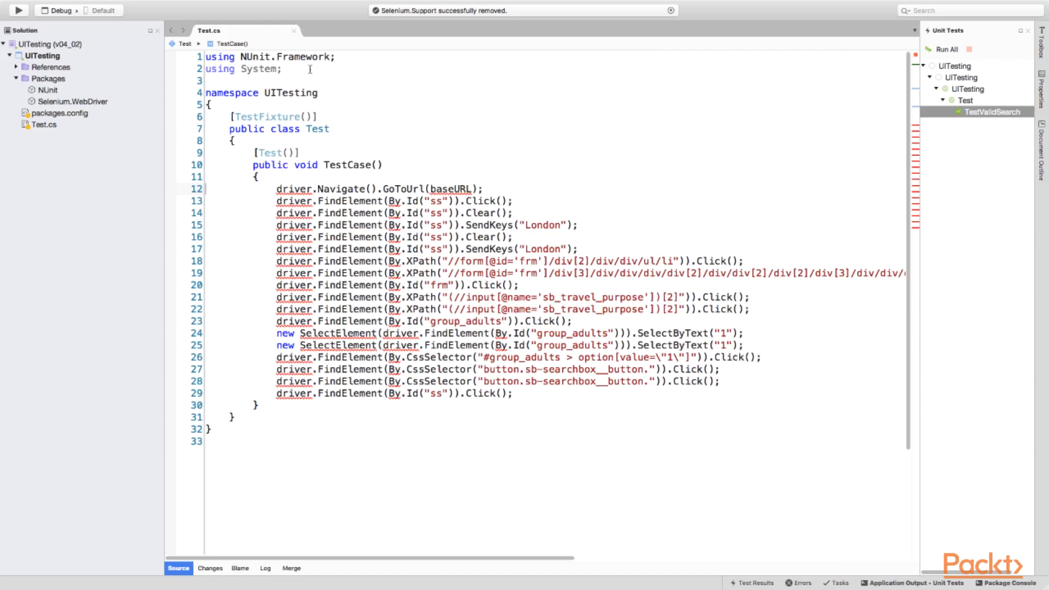
- Add 'using OpenQA.Selenium;' and declare 'private String baseURL;' and 'private IWebDriver driver;' fields
{"action": "left_click", "coordinate": [282, 68]}
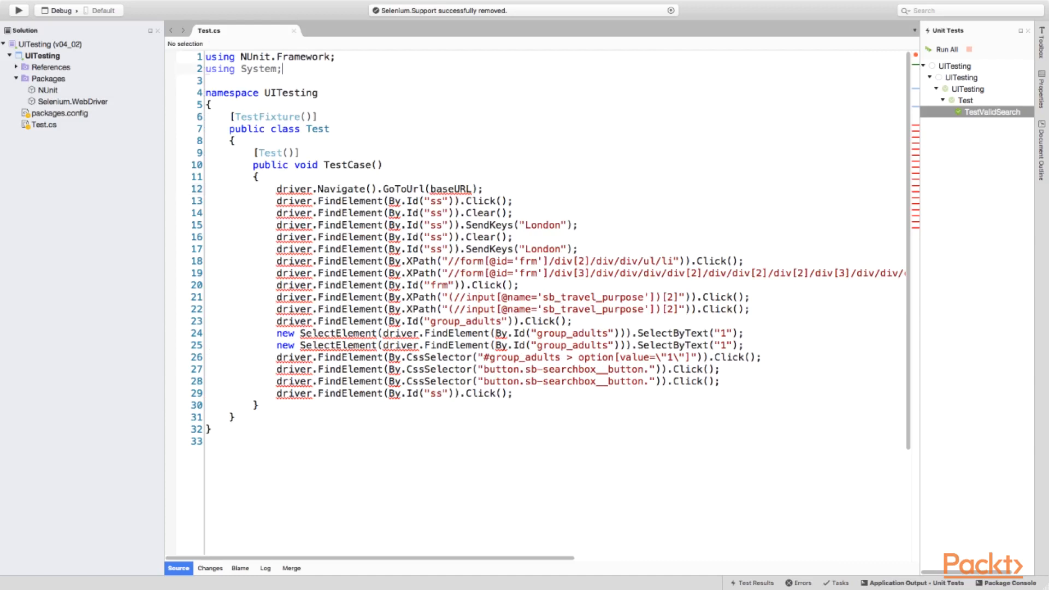
{"action": "type", "text": "using OpenQA.Selenium;"}
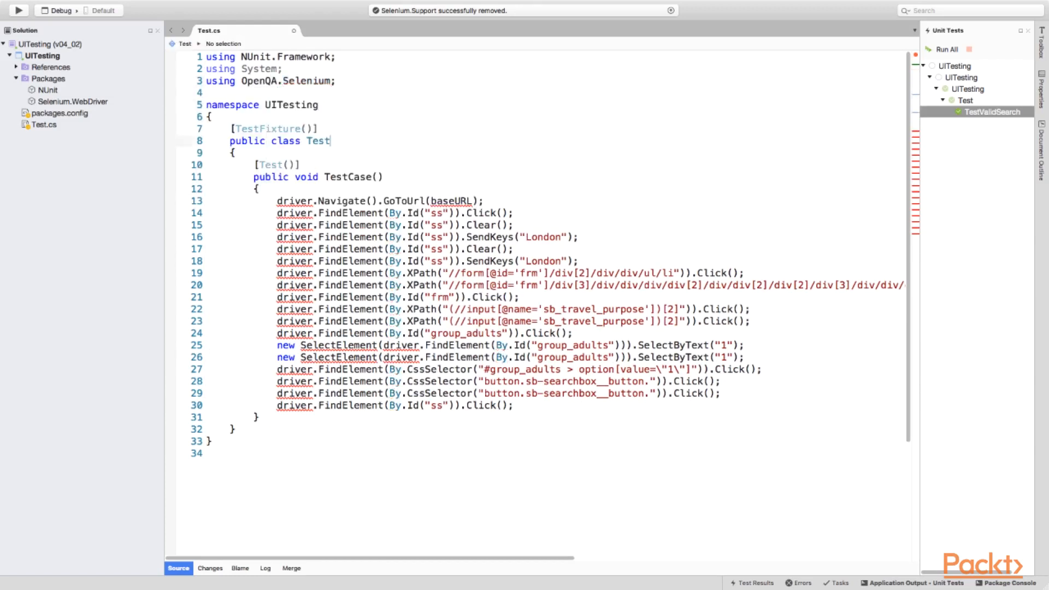
{"action": "type", "text": "private String baseURL;"}
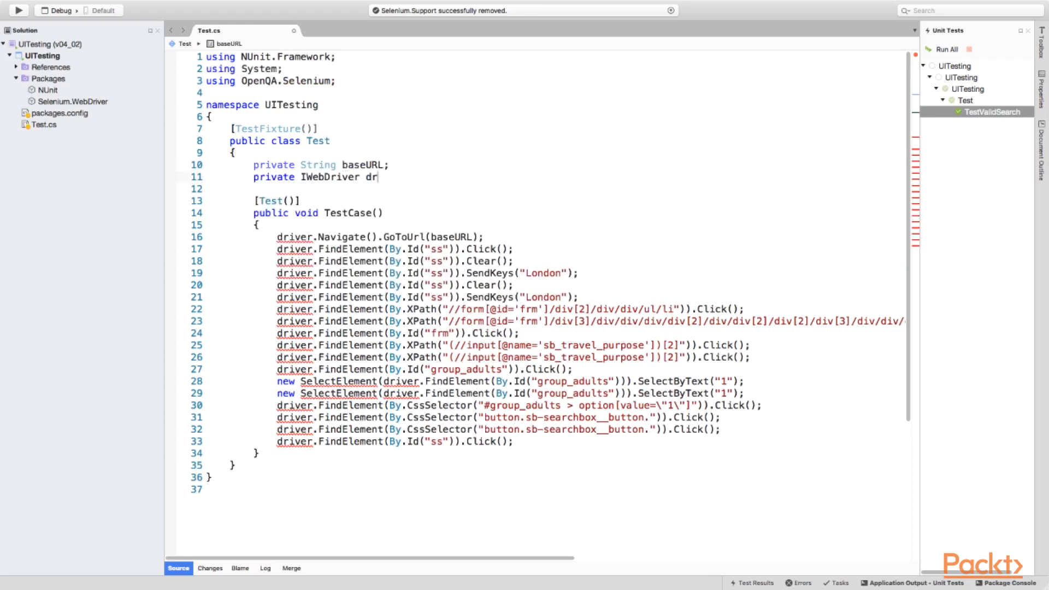
{"action": "type", "text": "iver;"}
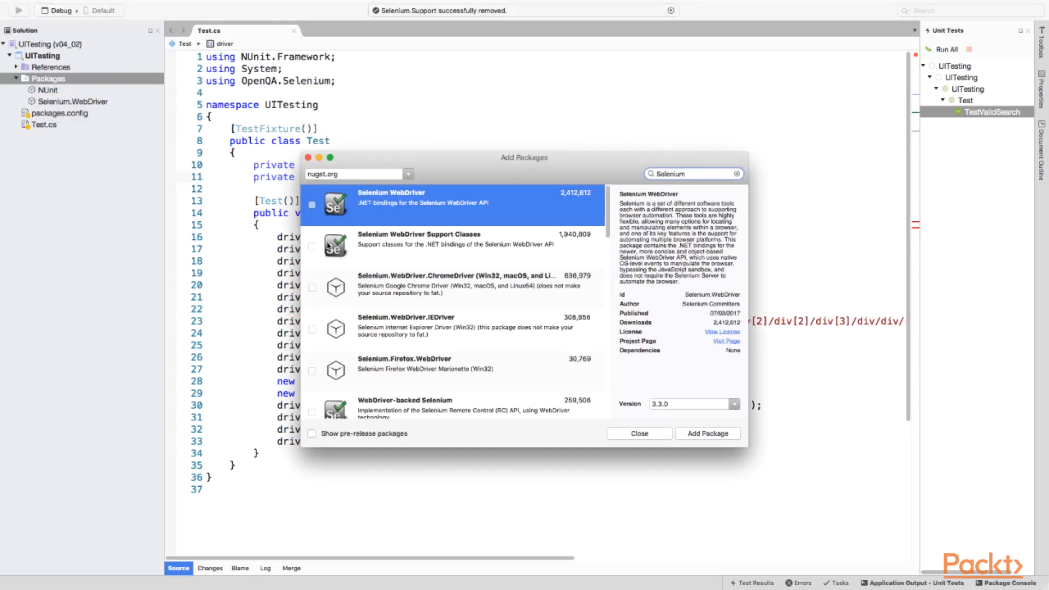
- Add the Selenium WebDriver Support Classes package to the project
{"action": "left_click", "coordinate": [707, 434]}
{"action": "type", "text": "using OpenQA.Selenium.Support.UI;"}
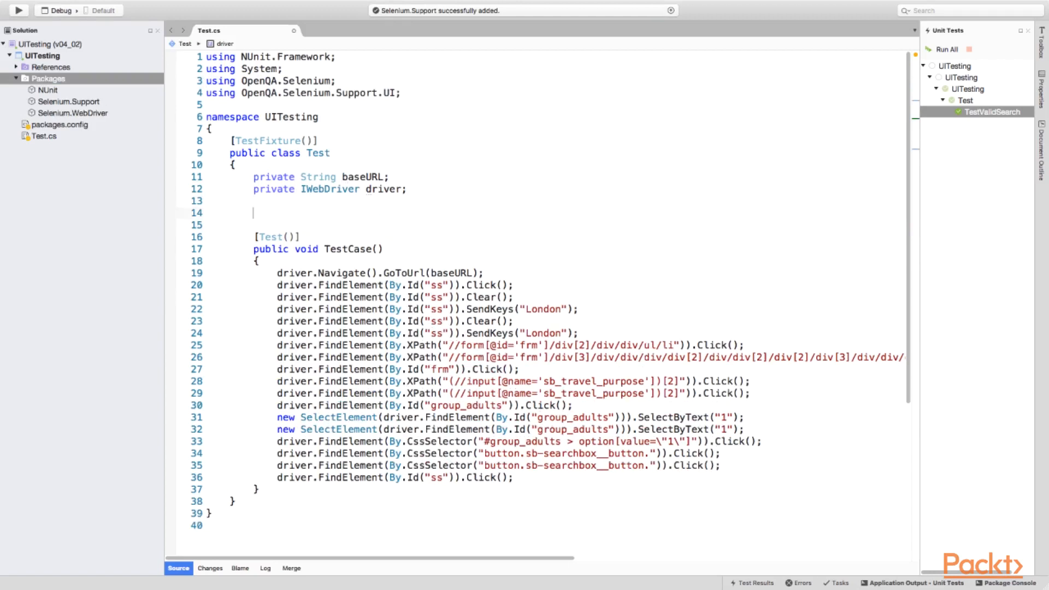
- Write a [SetUp] method setting baseURL to booking.com and creating a new ChromeDriver
{"action": "type", "text": "public void SetUp("}
{"action": "type", "text": "["}
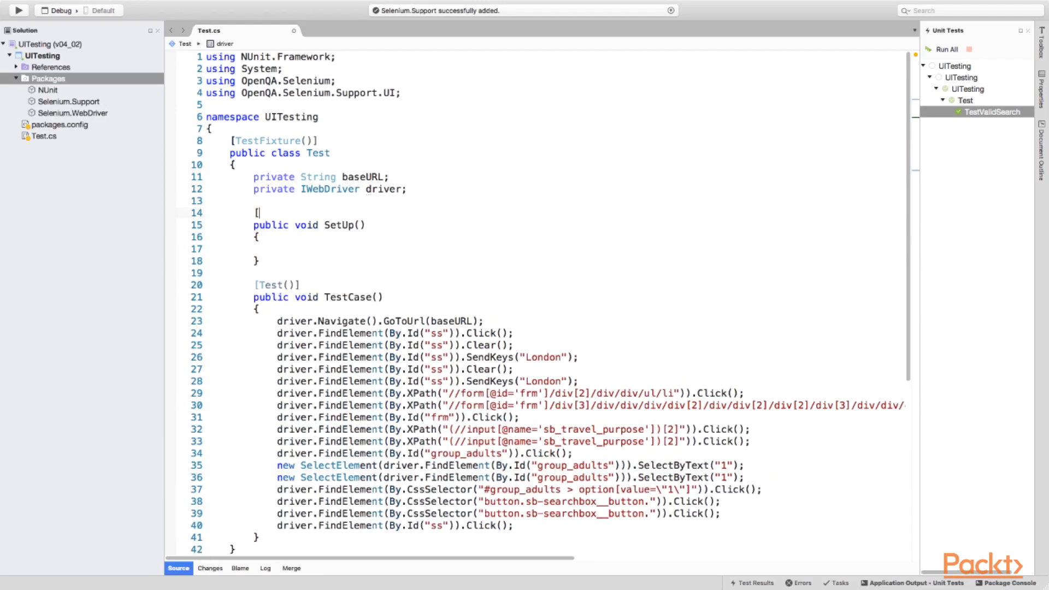
{"action": "type", "text": "SetUp]"}
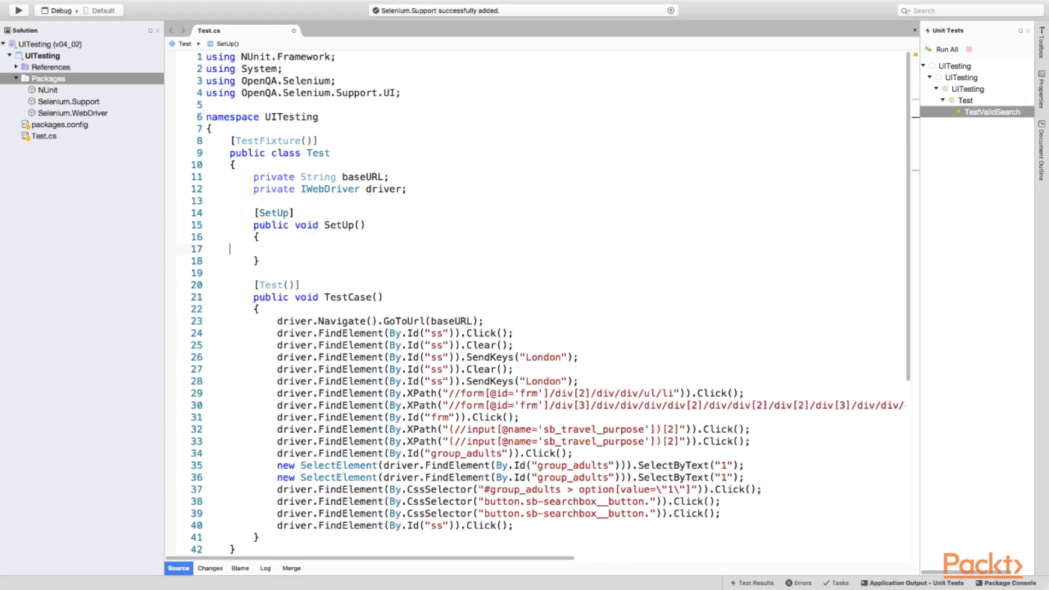
{"action": "type", "text": "baseURL = \"http://b\";"}
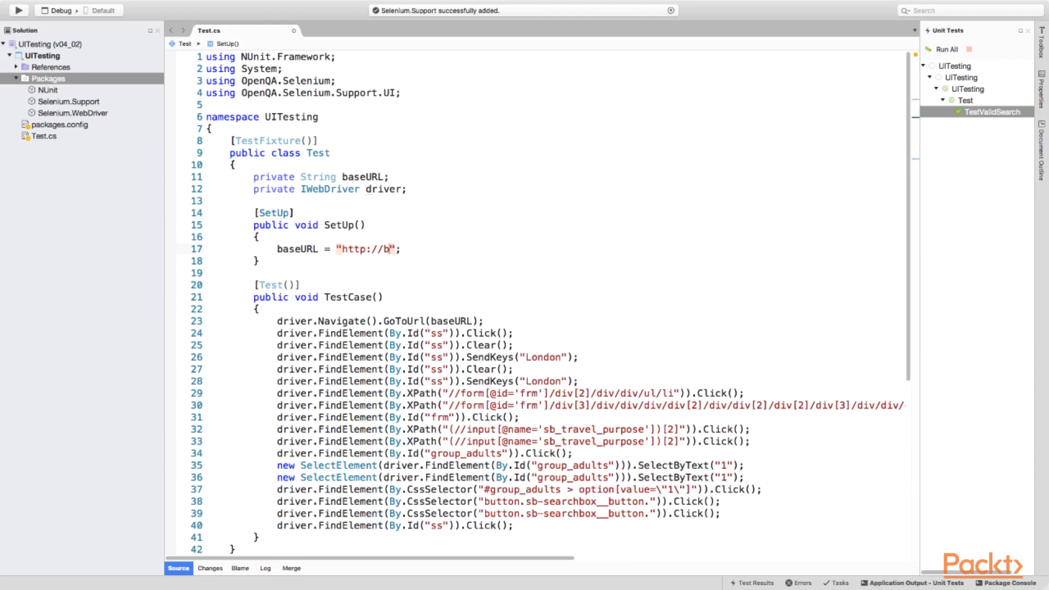
{"action": "type", "text": "ooking.com"}
{"action": "type", "text": "using OpenQA.Selenium.Chrome;"}
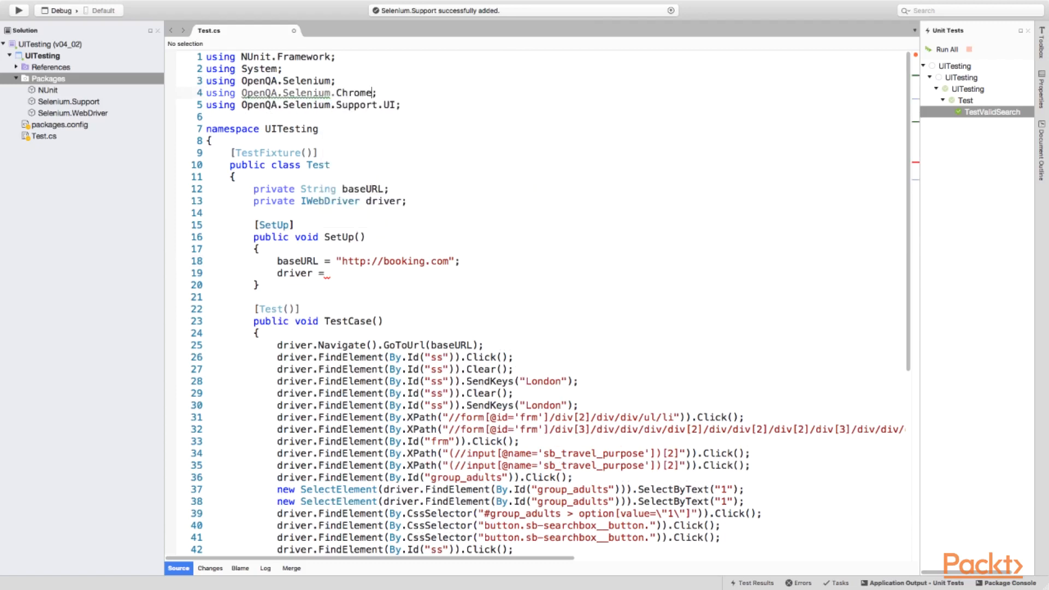
{"action": "type", "text": "new ChromeDriver();"}
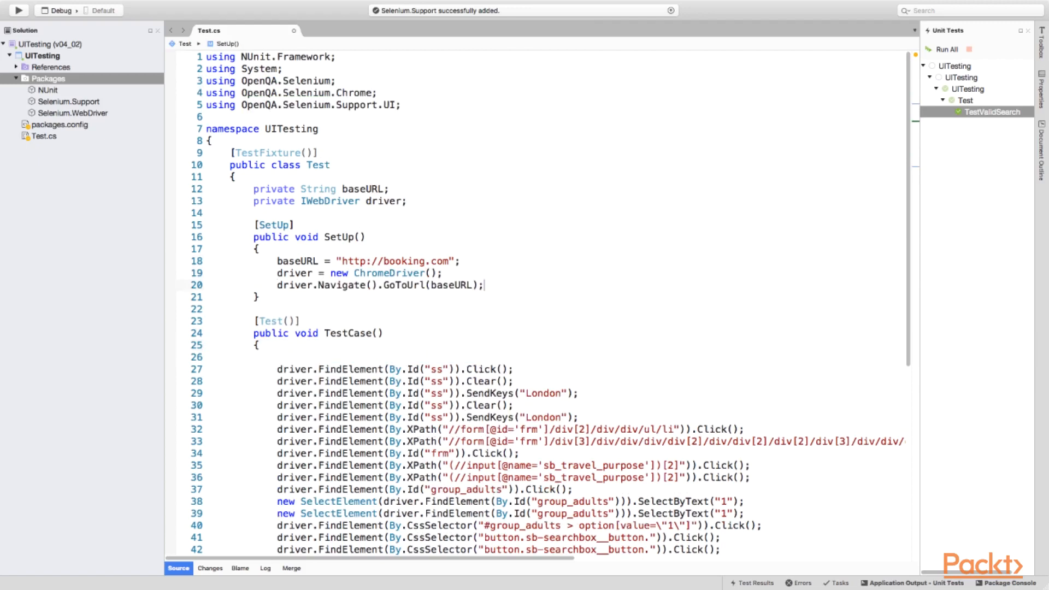
- Add a [TearDown] public void TearDown() that calls driver.Quit()
{"action": "type", "text": "public void TearDown("}
{"action": "left_click", "coordinate": [555, 309]}
{"action": "type", "text": "["}
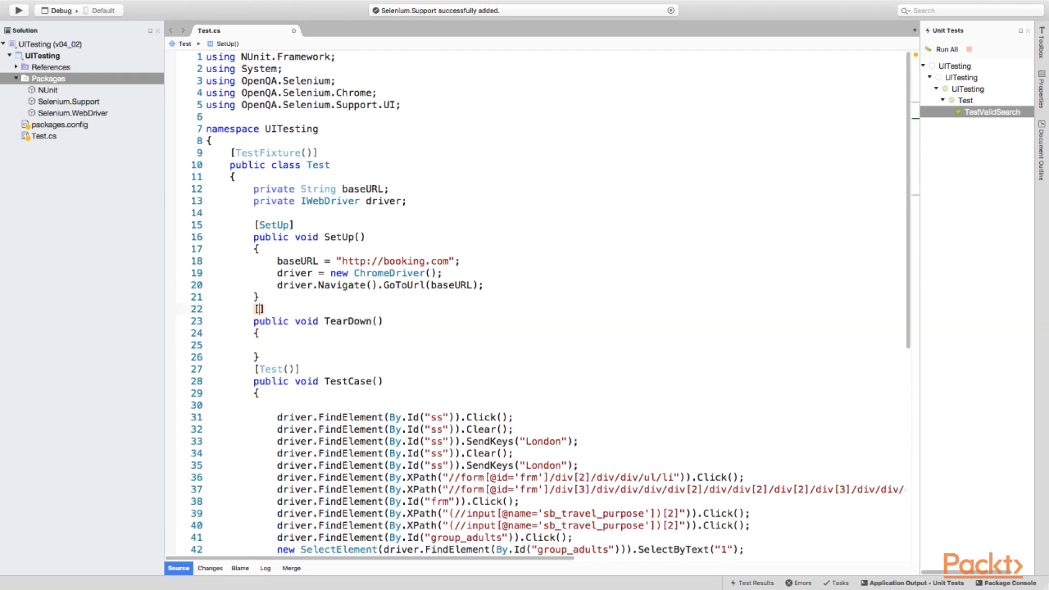
{"action": "type", "text": "TearDown"}
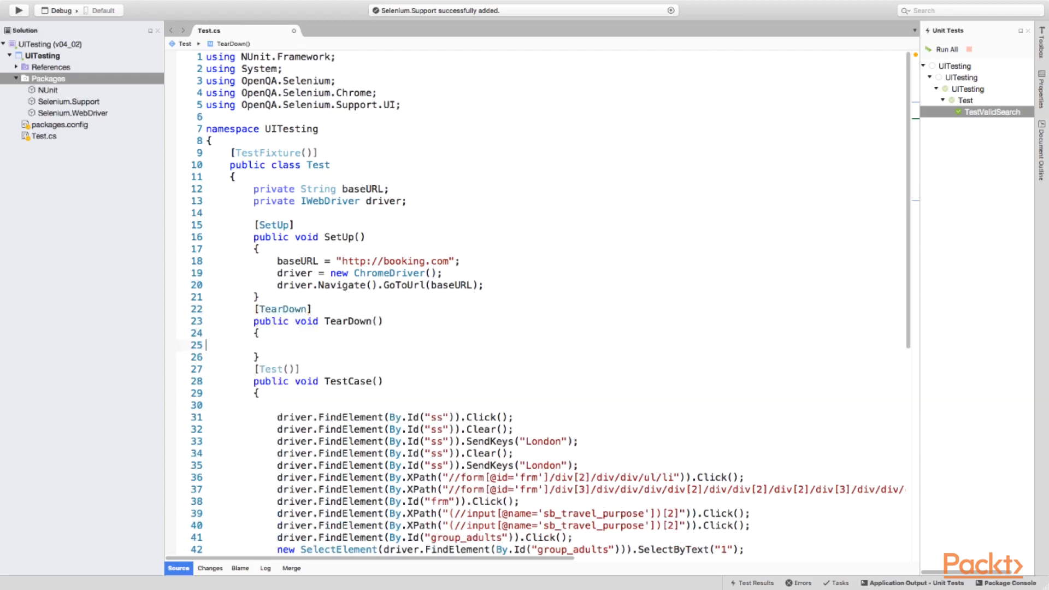
{"action": "type", "text": "driver.Quit();"}
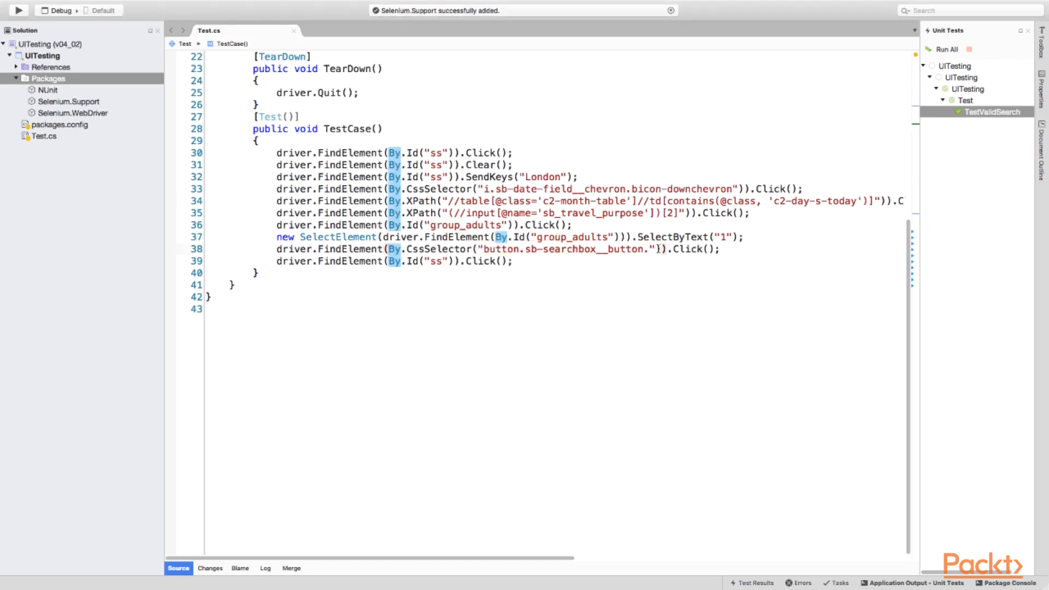
{"action": "type", "text": "//button[@type='submit']"}
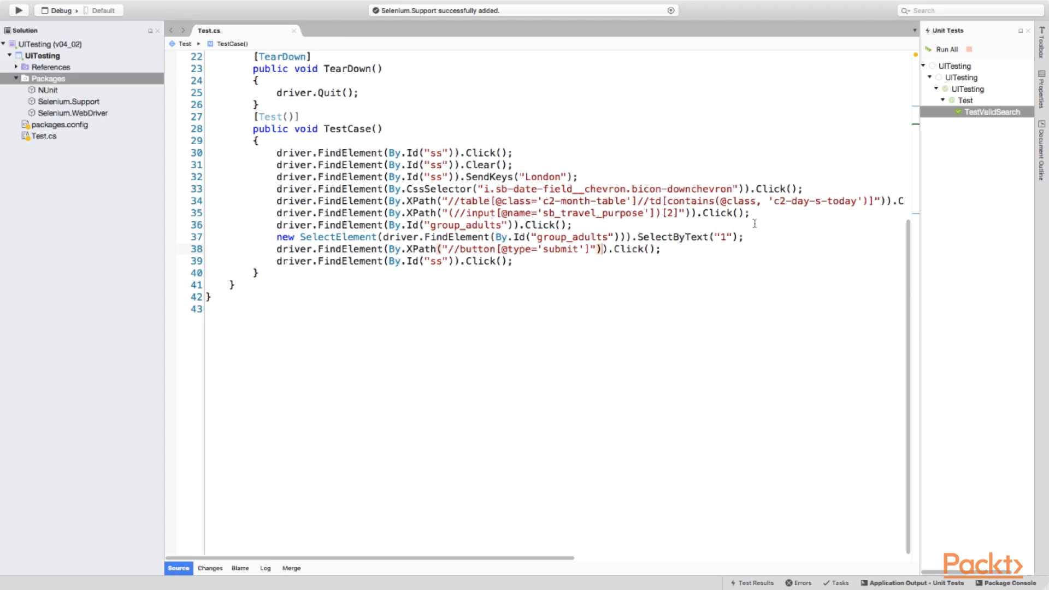
{"action": "scroll", "scroll_direction": "up", "scroll_amount": 3}
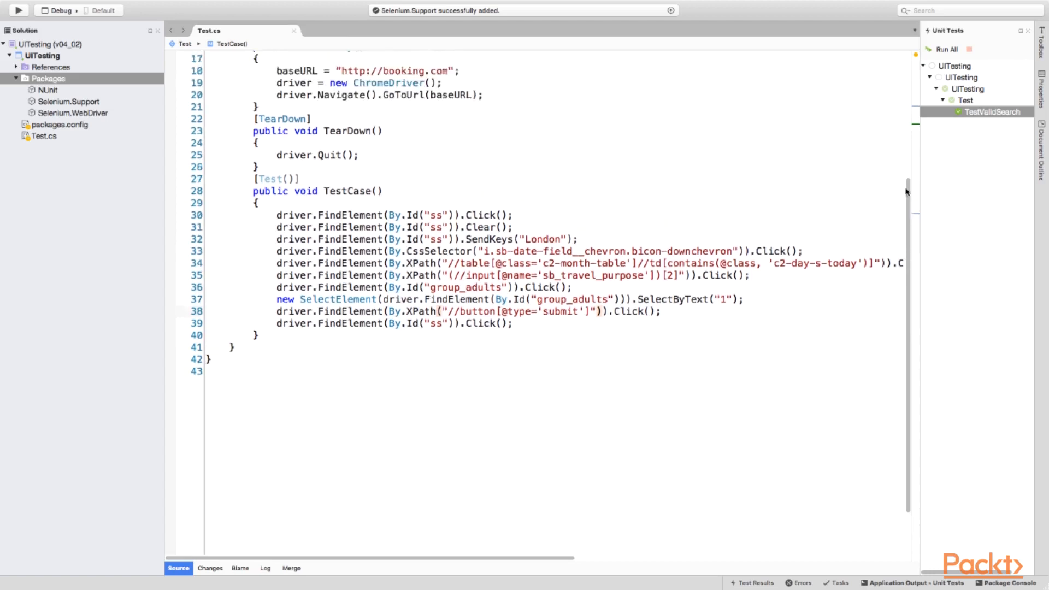
{"action": "scroll", "scroll_direction": "up", "scroll_amount": 3}
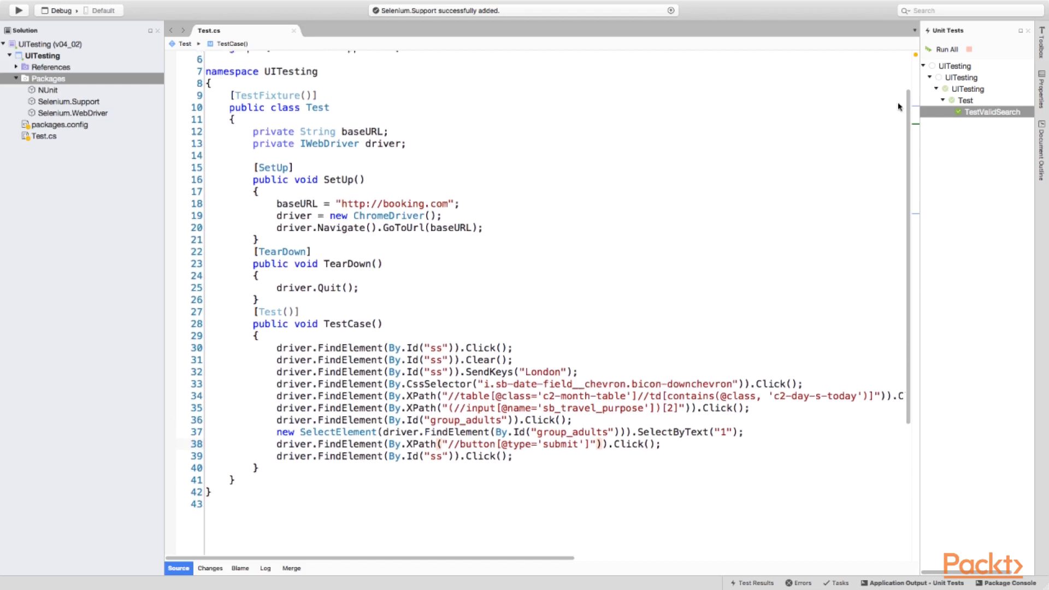
{"action": "scroll", "scroll_direction": "up", "scroll_amount": 3}
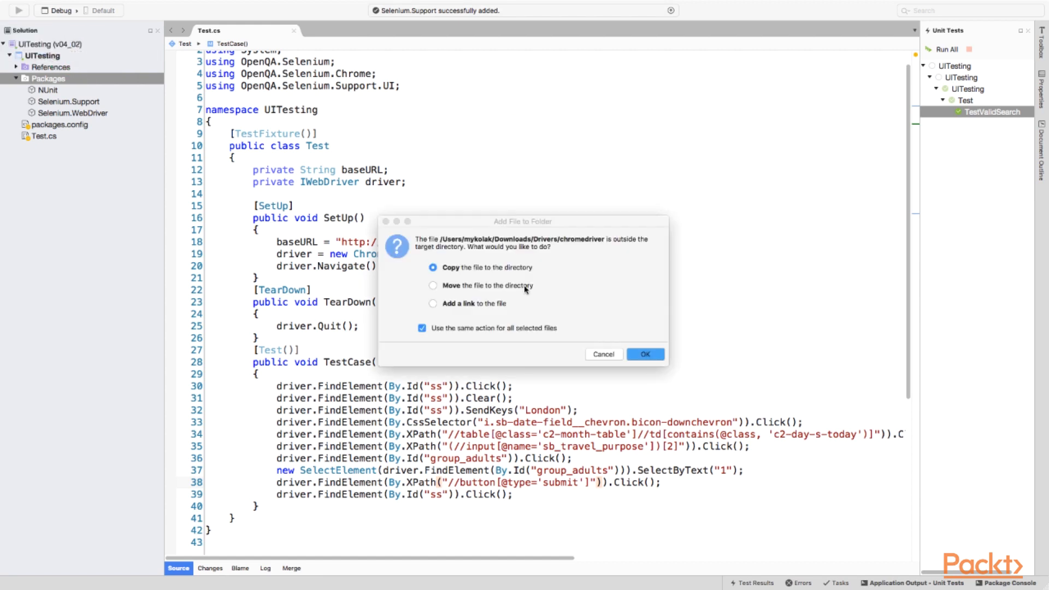
- Copy chromedriver into the project folder and set Copy to output directory to Always copy
{"action": "left_click", "coordinate": [644, 354]}
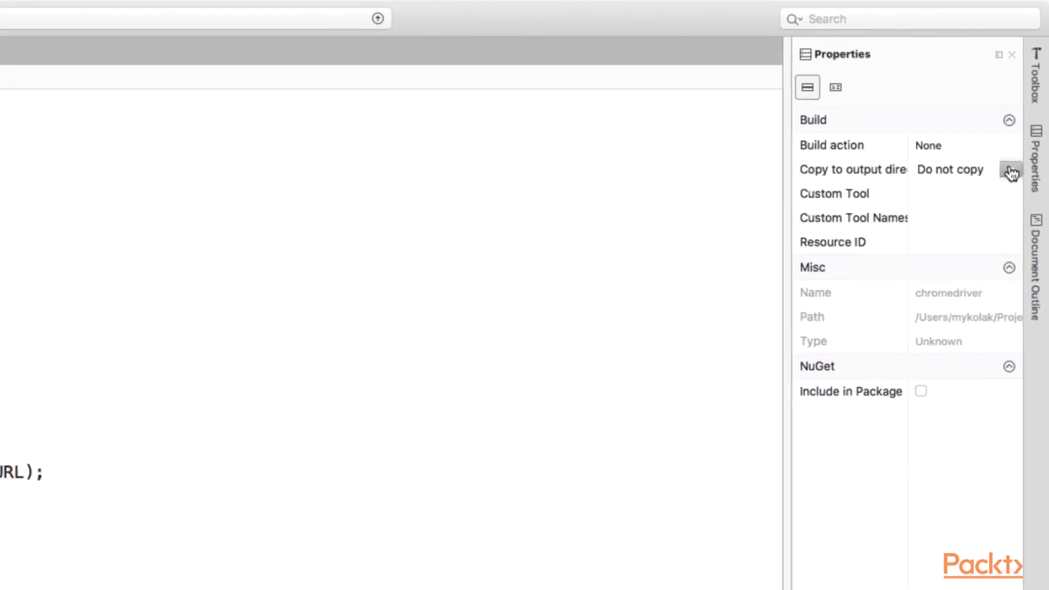
{"action": "left_click", "coordinate": [1012, 170]}
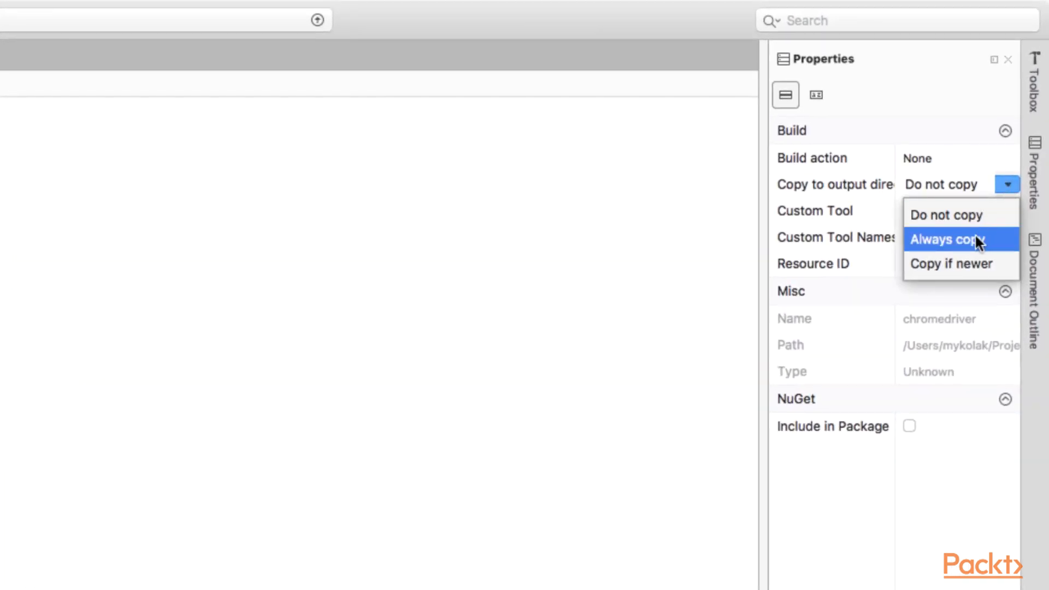
{"action": "left_click", "coordinate": [945, 239]}
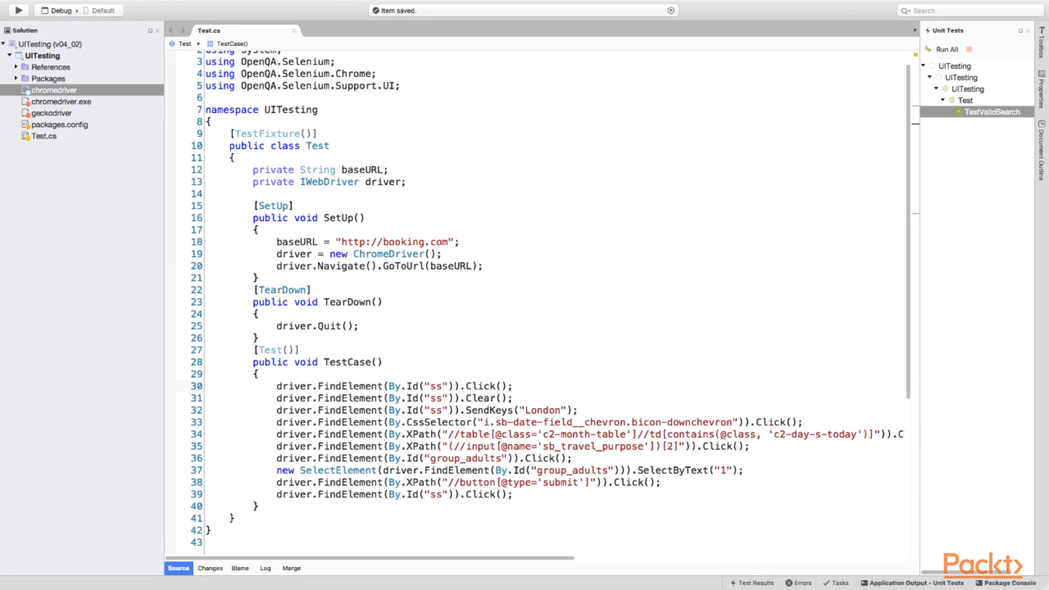
- Create ChromeOptions and start ChromeDriver with Path.GetFullPath(".") and those options
{"action": "left_click", "coordinate": [461, 241]}
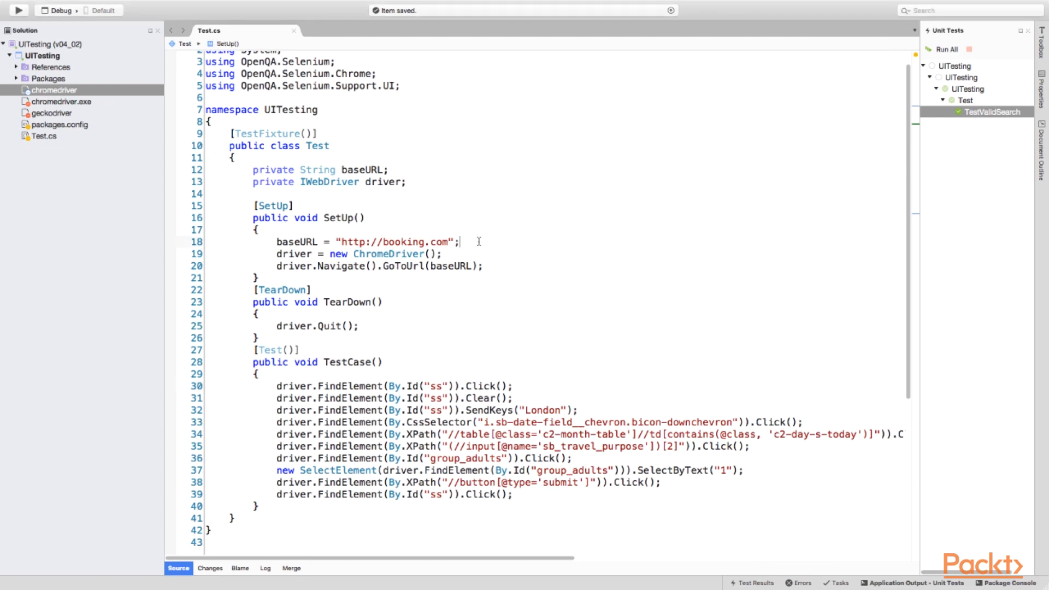
{"action": "type", "text": "ChromeOptions options = new ChromeOptions();"}
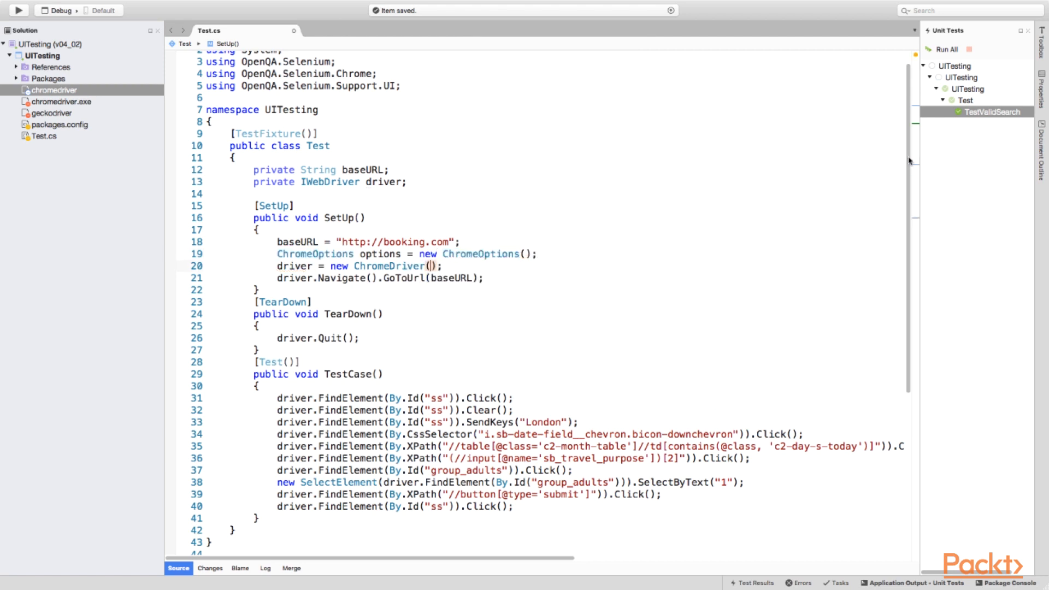
{"action": "scroll", "scroll_direction": "up", "scroll_amount": 3}
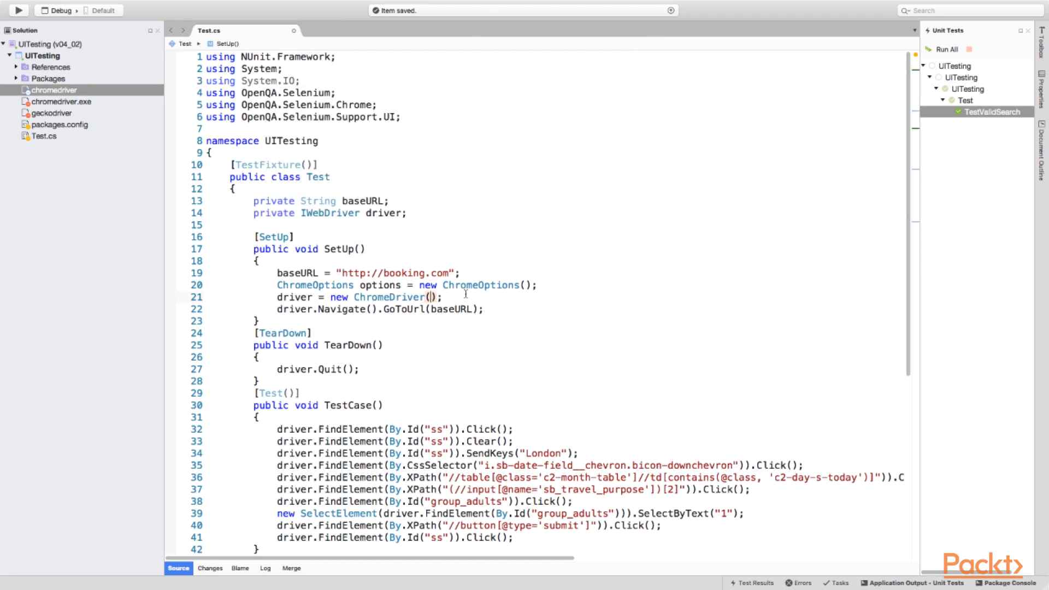
{"action": "type", "text": "Path.GetFullPath(\".\"), options"}
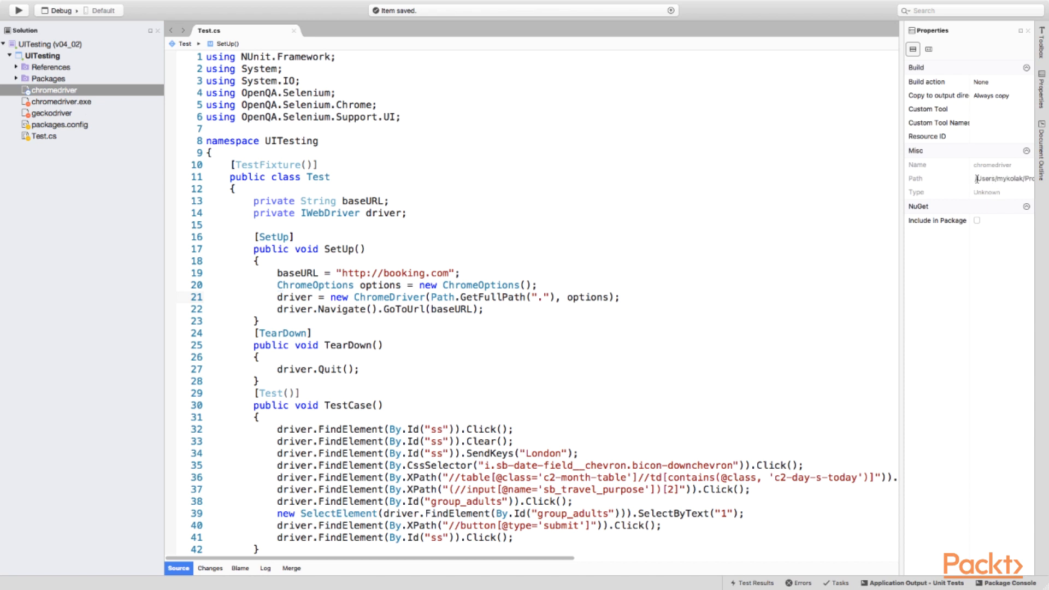
{"action": "double_click", "coordinate": [996, 178]}
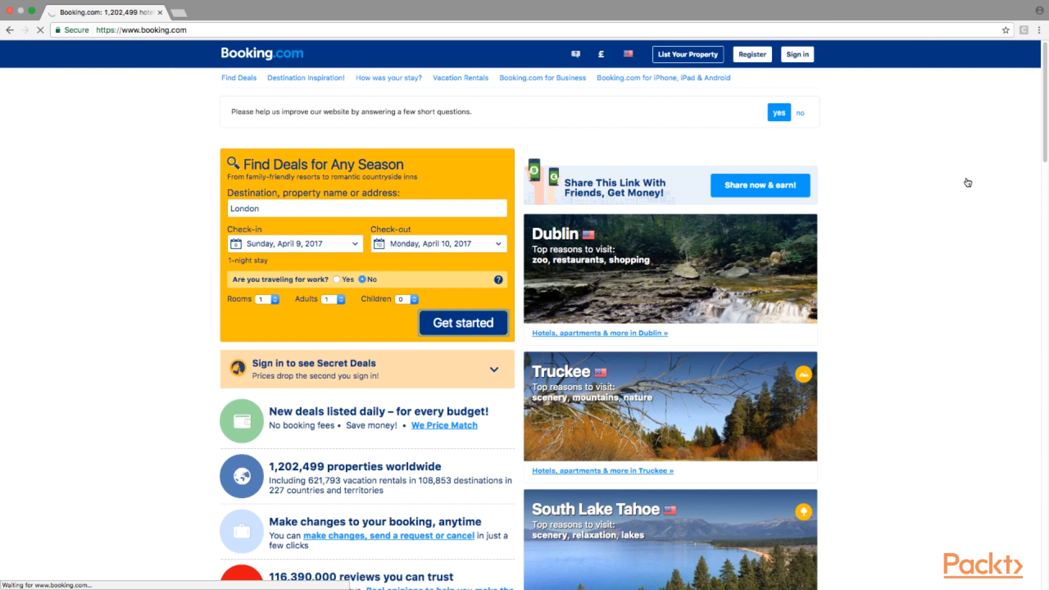
- Watch the test drive Chrome through the Booking.com London search to the results page
{"action": "left_click", "coordinate": [463, 329]}
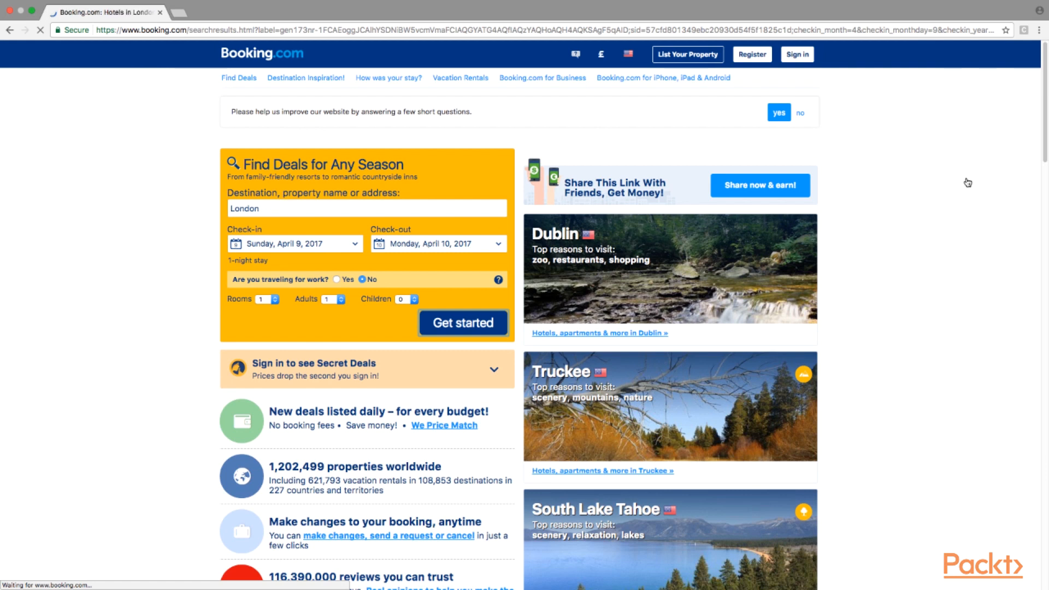
{"action": "left_click", "coordinate": [463, 329]}
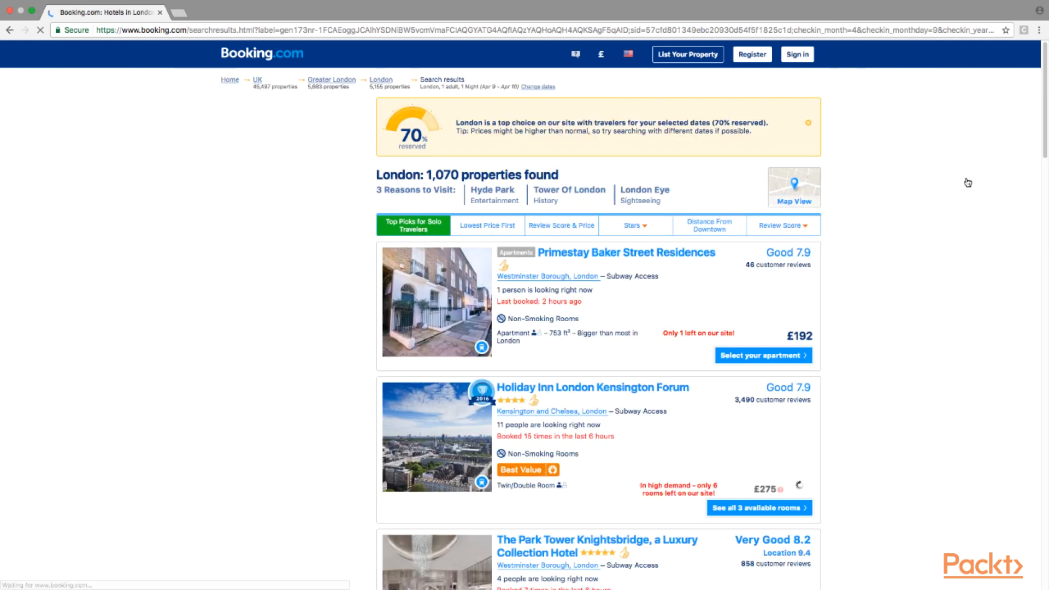